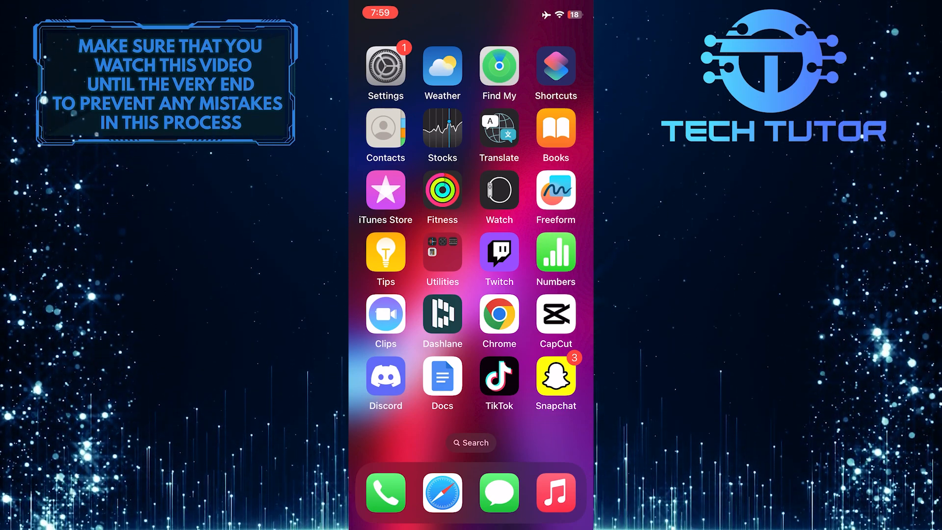
- Launch Settings from the Home Screen and scroll down to the General row
click(386, 67)
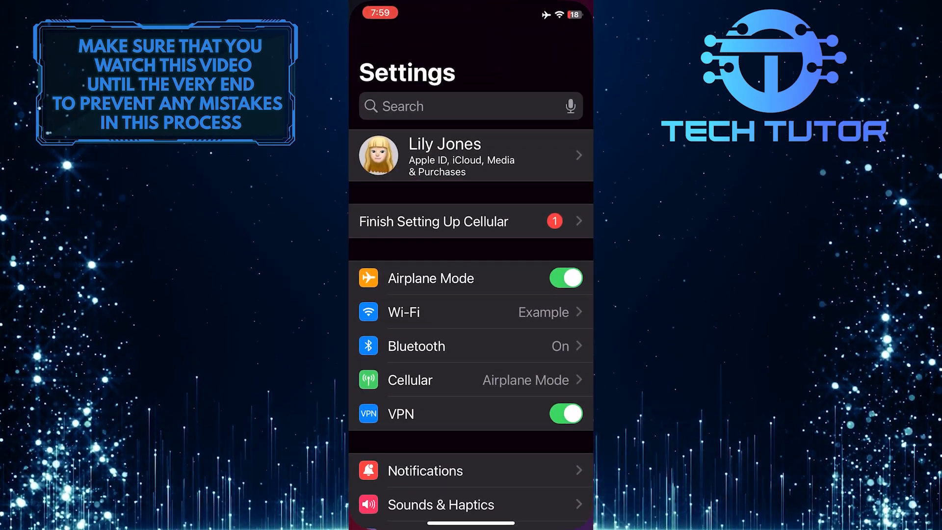
scroll(down, 3)
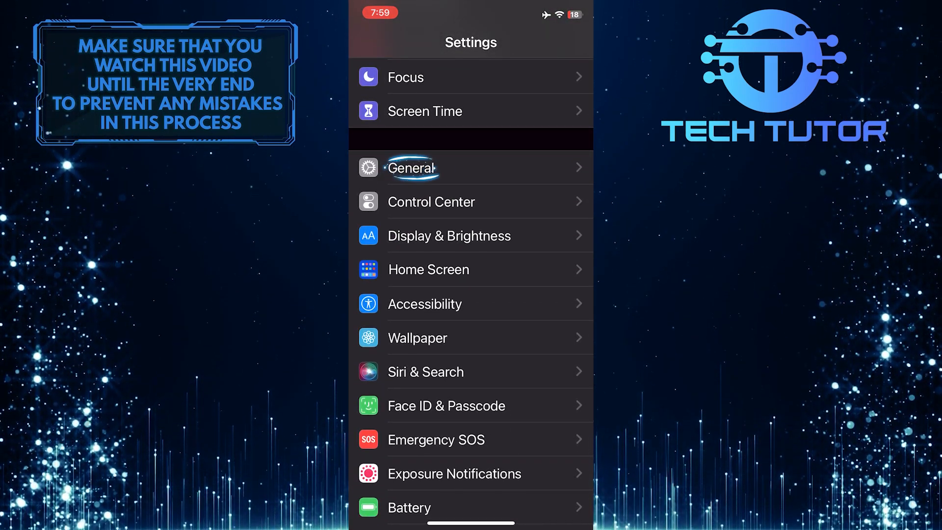
- Go into General, then the AirDrop page, where receiving is off
click(412, 167)
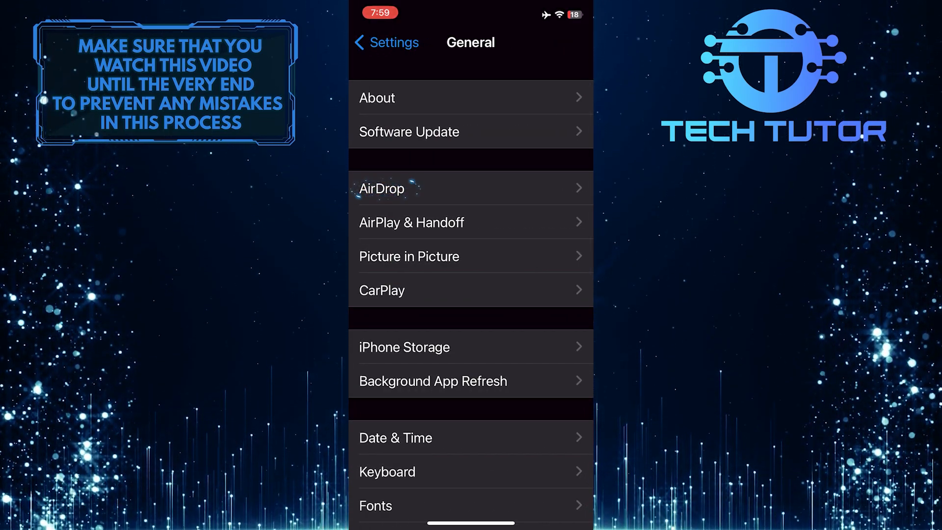
click(381, 188)
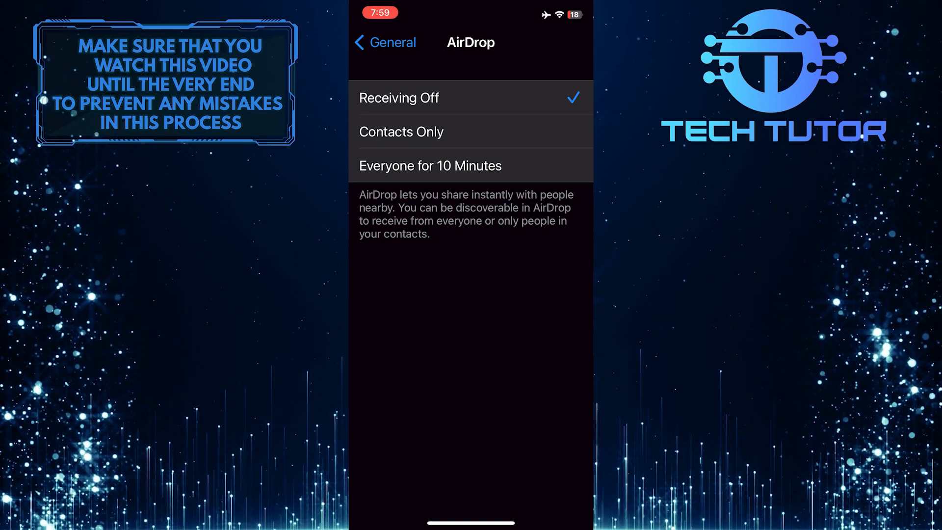
- Set AirDrop receiving to Contacts Only, then to Everyone for 10 Minutes
click(401, 131)
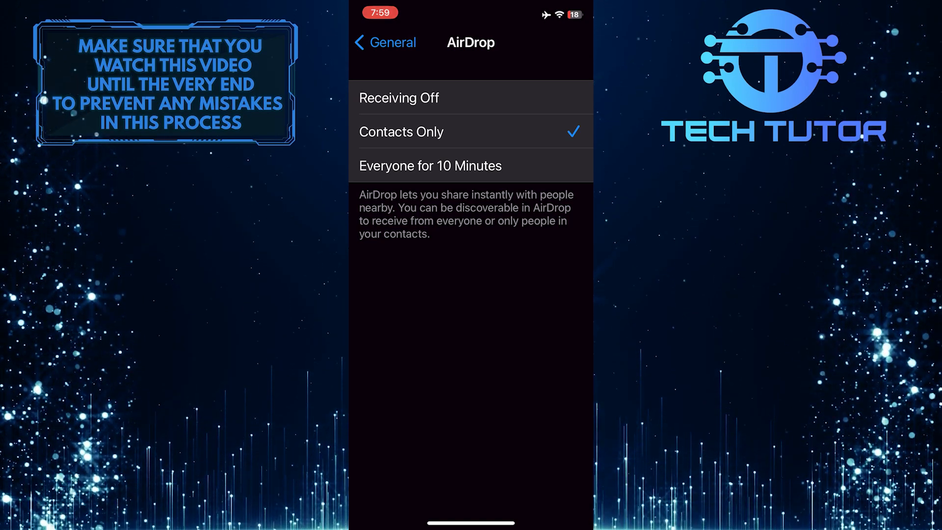
click(432, 166)
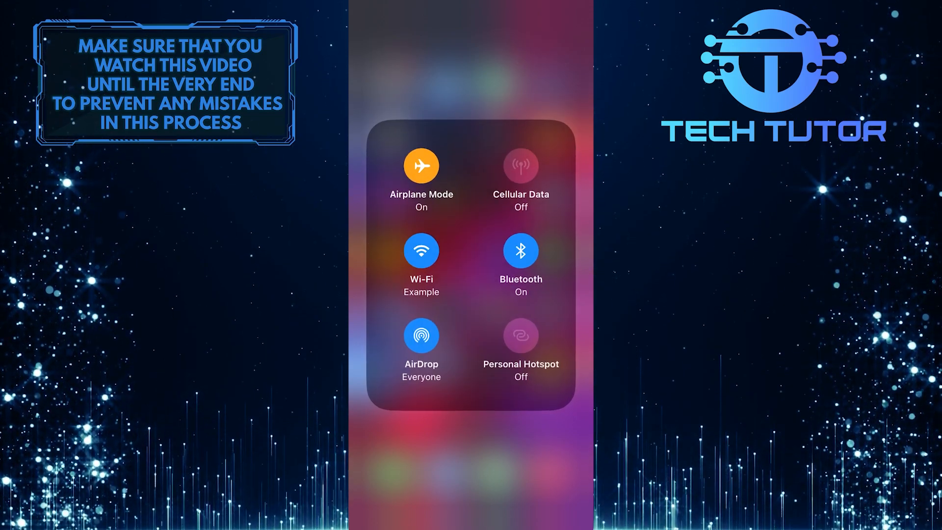
- In Control Center, open the AirDrop options showing Everyone for 10 Minutes checked
click(421, 335)
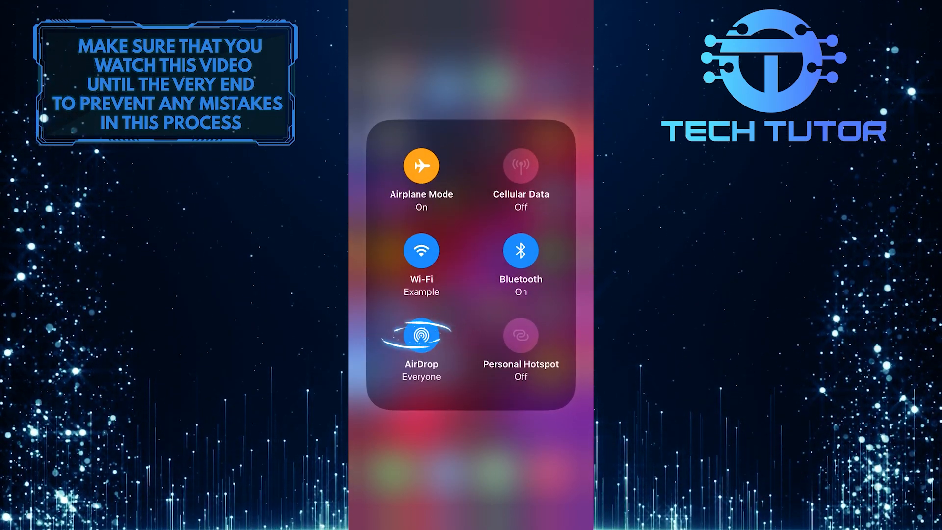
click(421, 339)
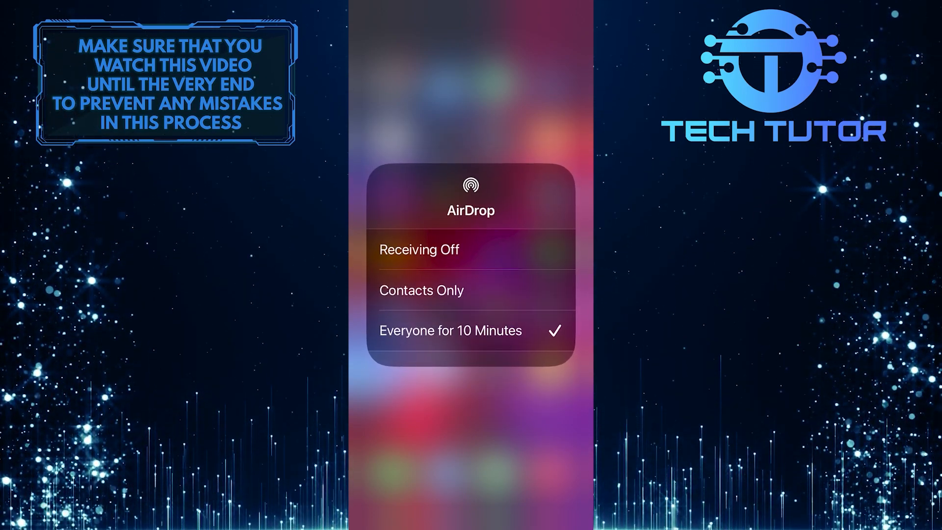